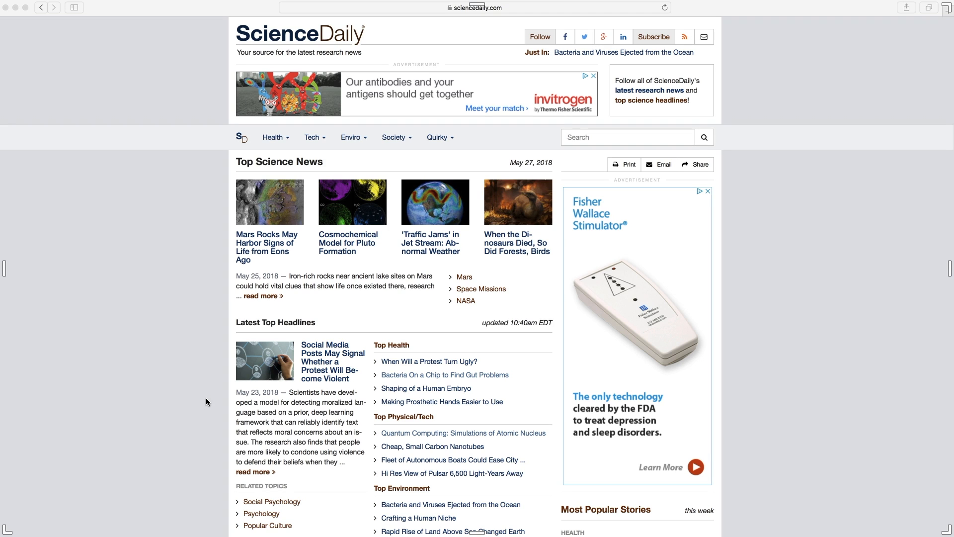
{"action": "mouse_move", "coordinate": [207, 392]}
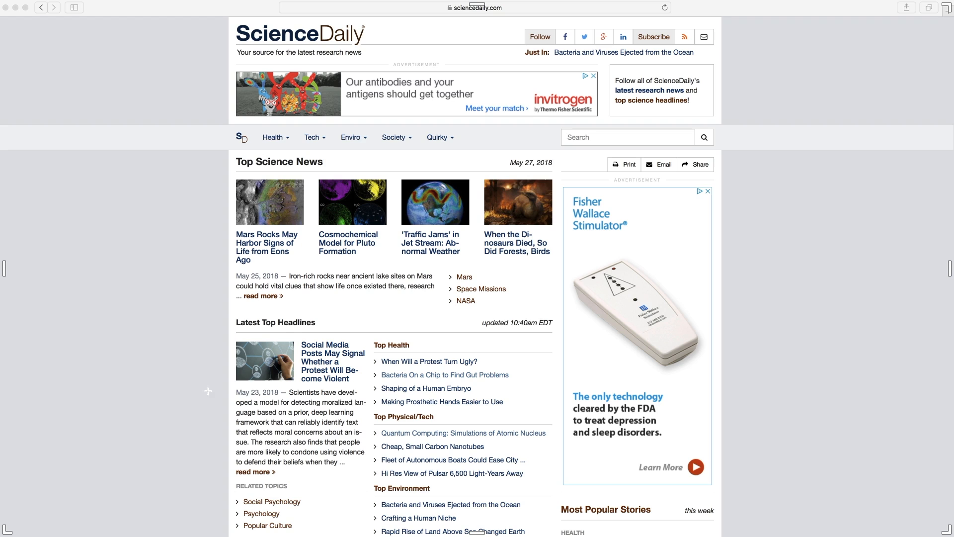
{"action": "mouse_move", "coordinate": [240, 61]}
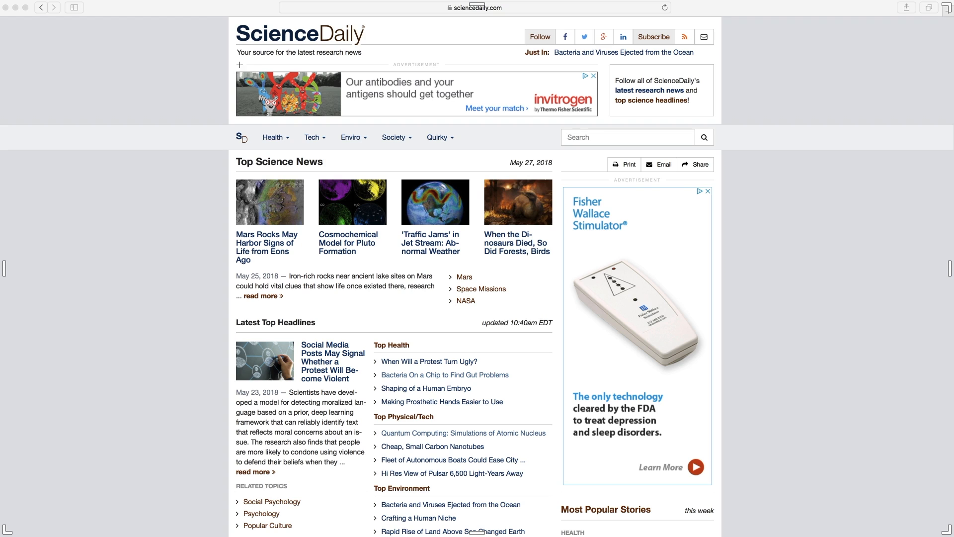
{"action": "mouse_move", "coordinate": [341, 57]}
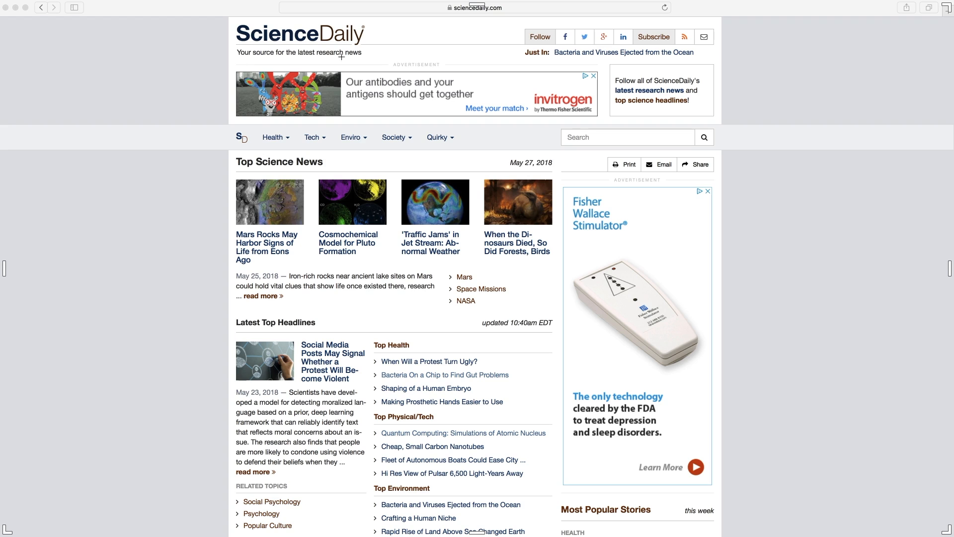
{"action": "mouse_move", "coordinate": [378, 60]}
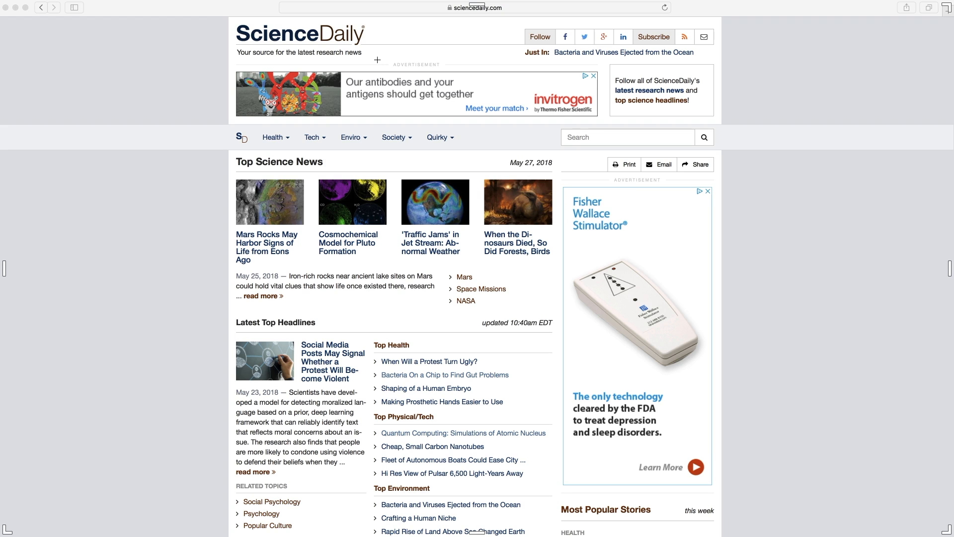
{"action": "mouse_move", "coordinate": [551, 127]}
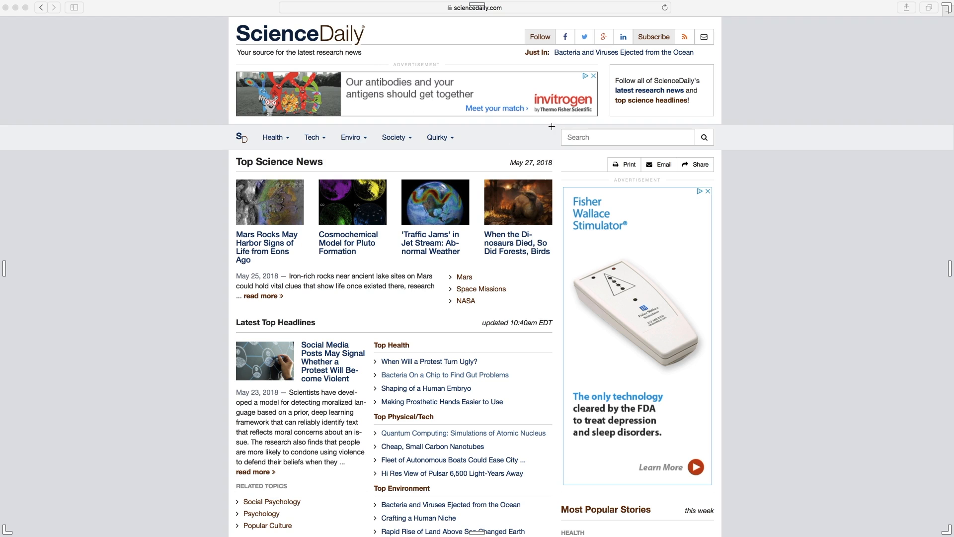
Step: Open the ScienceDaily story 'Mars Rocks May Harbor Signs of Life from Eons Ago'
{"action": "left_click", "coordinate": [628, 137]}
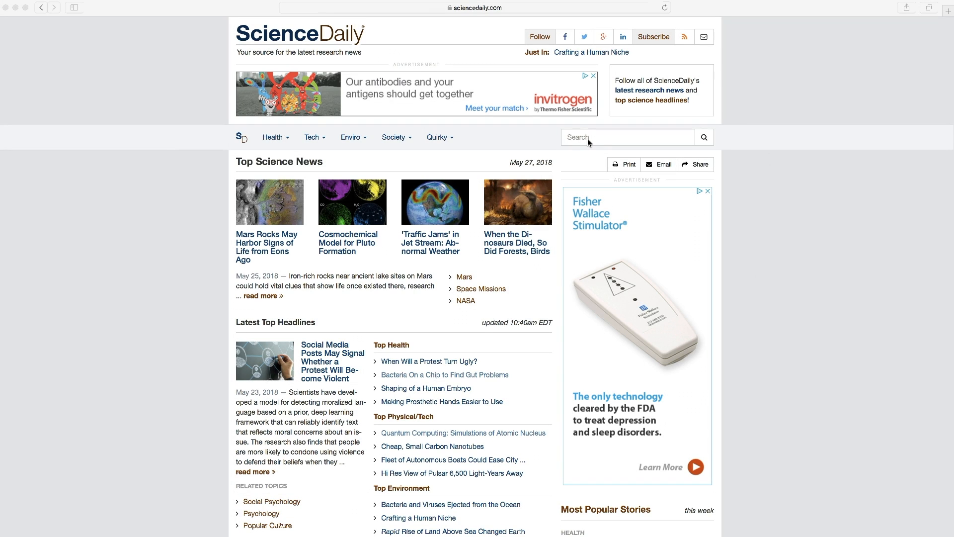
{"action": "mouse_move", "coordinate": [250, 206]}
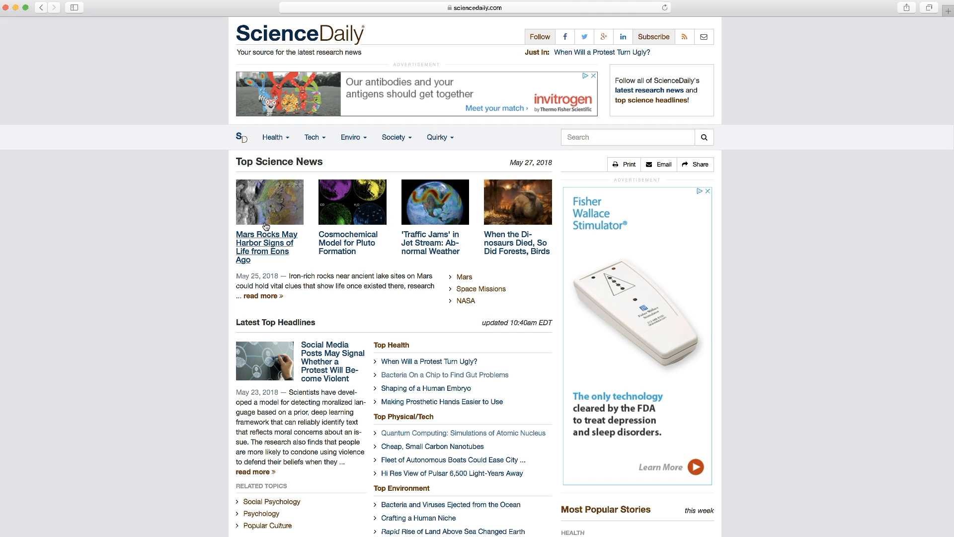
{"action": "left_click", "coordinate": [267, 246]}
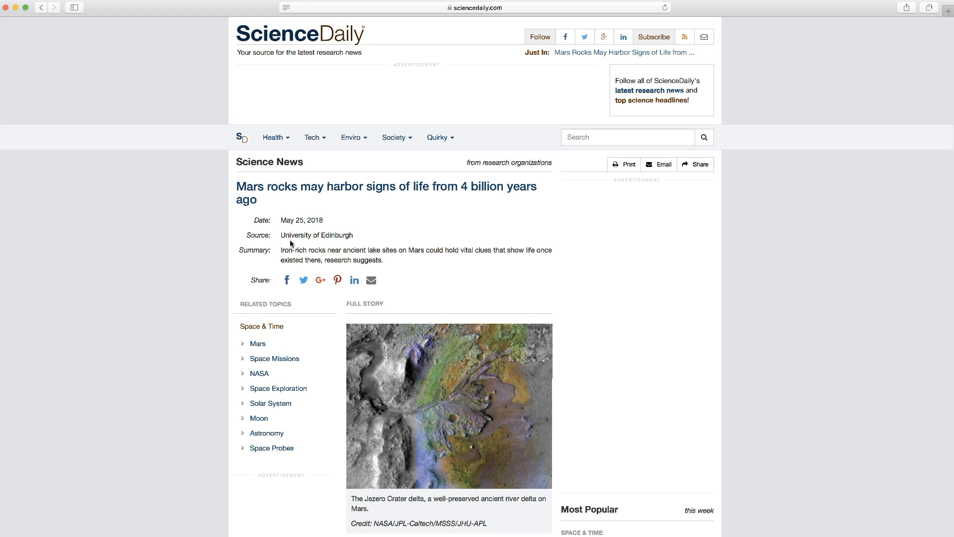
Step: Scroll the story down to its Journal Reference section
{"action": "scroll", "scroll_direction": "down", "scroll_amount": 3}
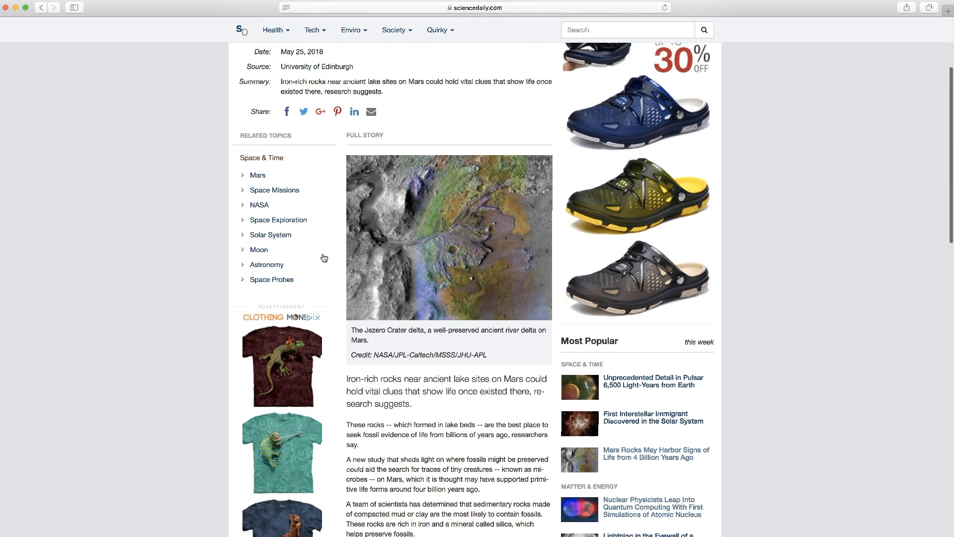
{"action": "scroll", "scroll_direction": "down", "scroll_amount": 3}
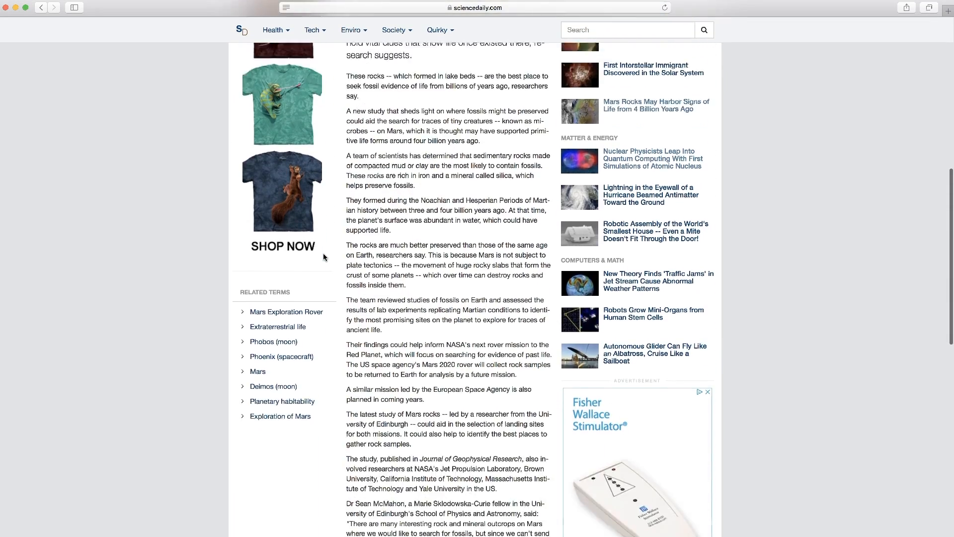
{"action": "scroll", "scroll_direction": "up", "scroll_amount": 3}
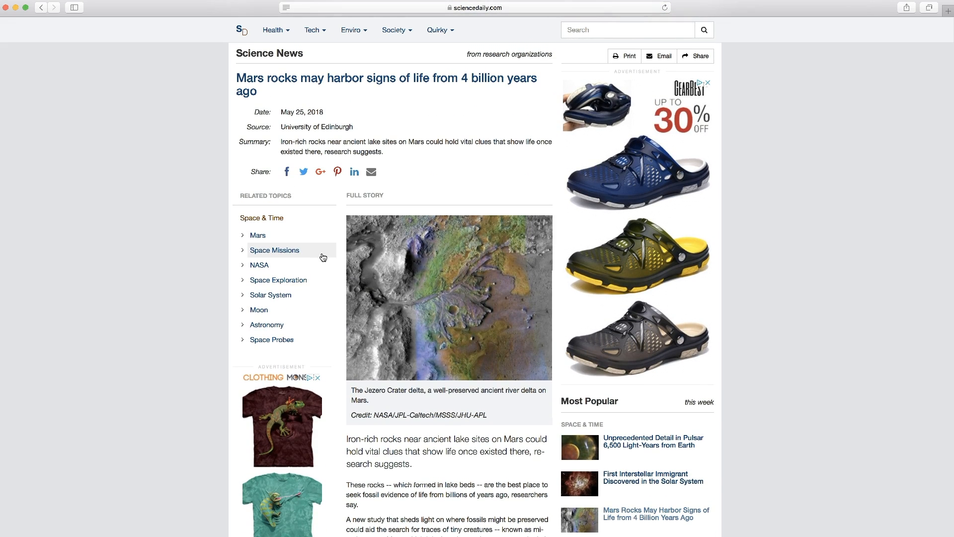
{"action": "scroll", "scroll_direction": "down", "scroll_amount": 3}
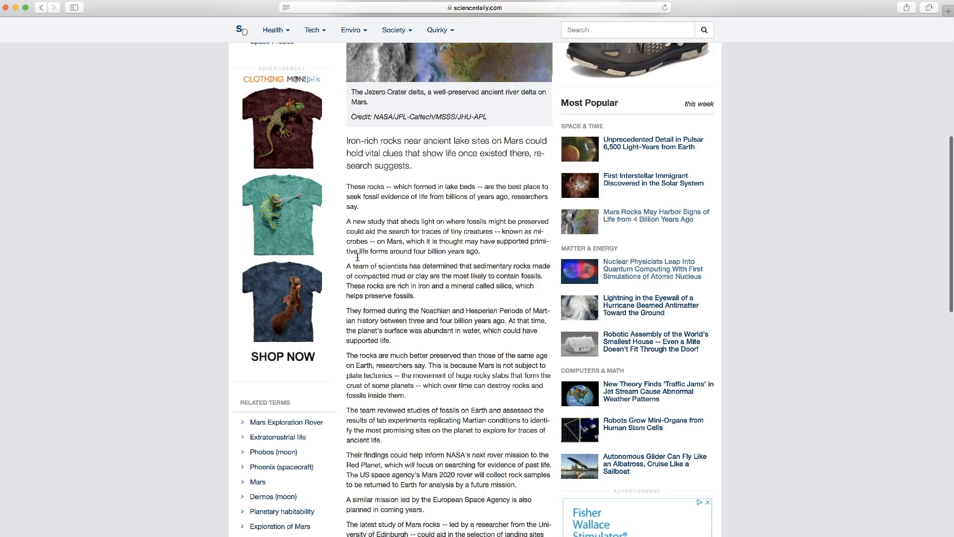
{"action": "scroll", "scroll_direction": "down", "scroll_amount": 3}
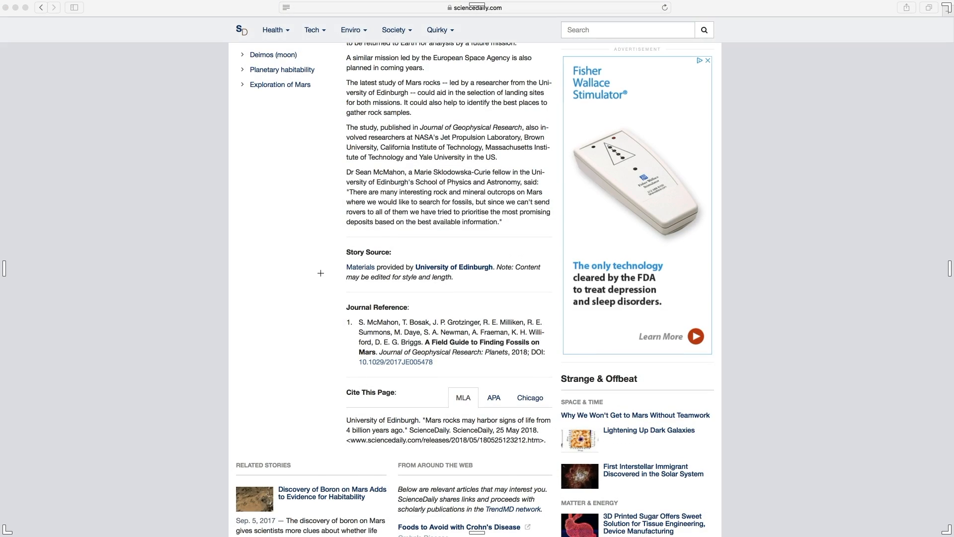
{"action": "mouse_move", "coordinate": [393, 321]}
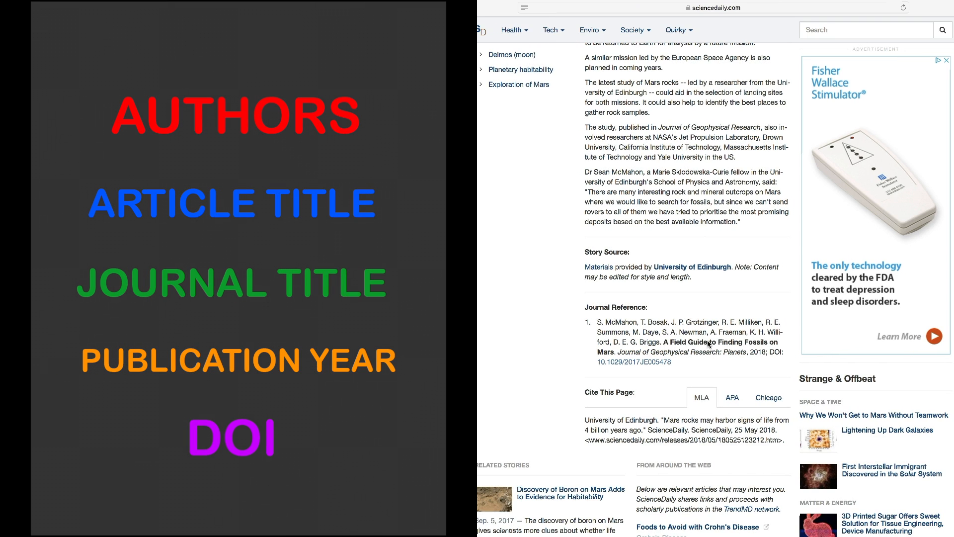
{"action": "mouse_move", "coordinate": [671, 357]}
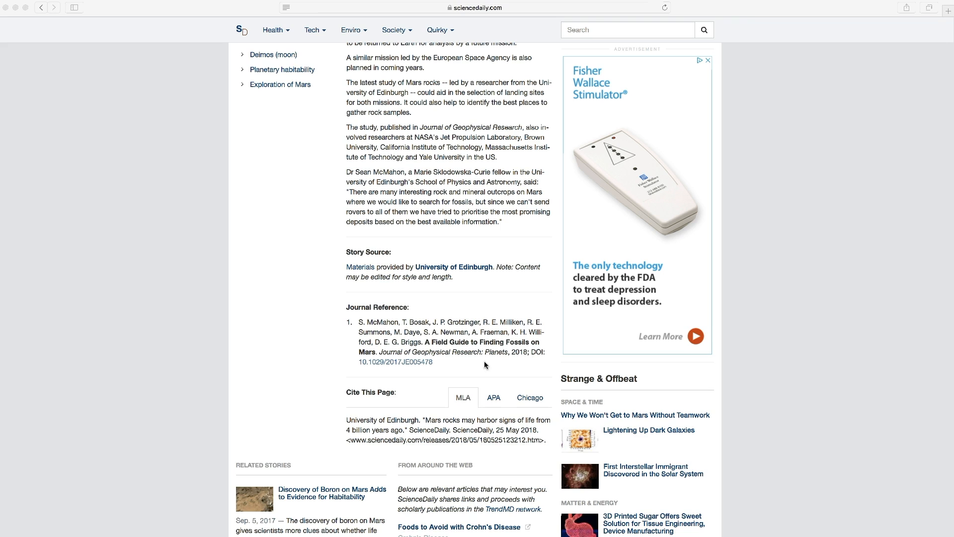
{"action": "mouse_move", "coordinate": [433, 365]}
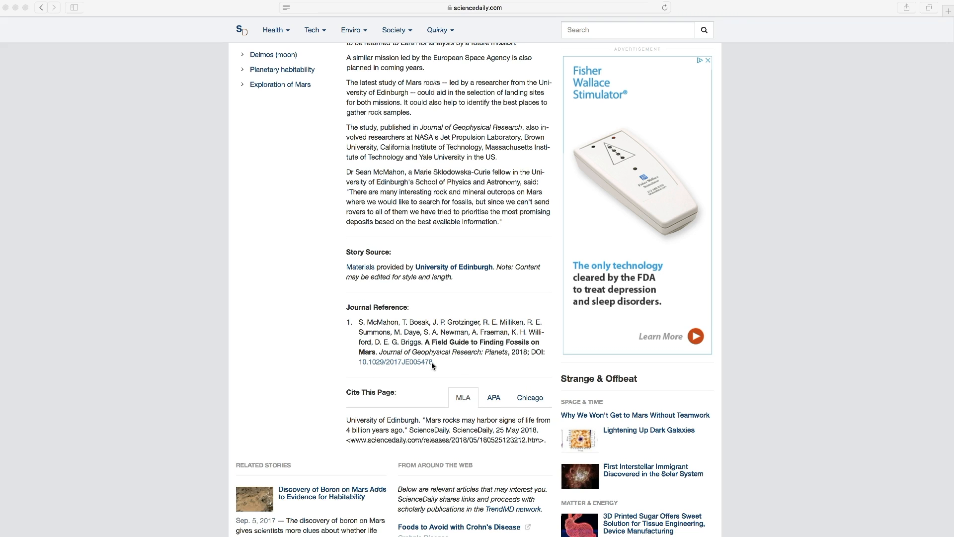
{"action": "mouse_move", "coordinate": [390, 365]}
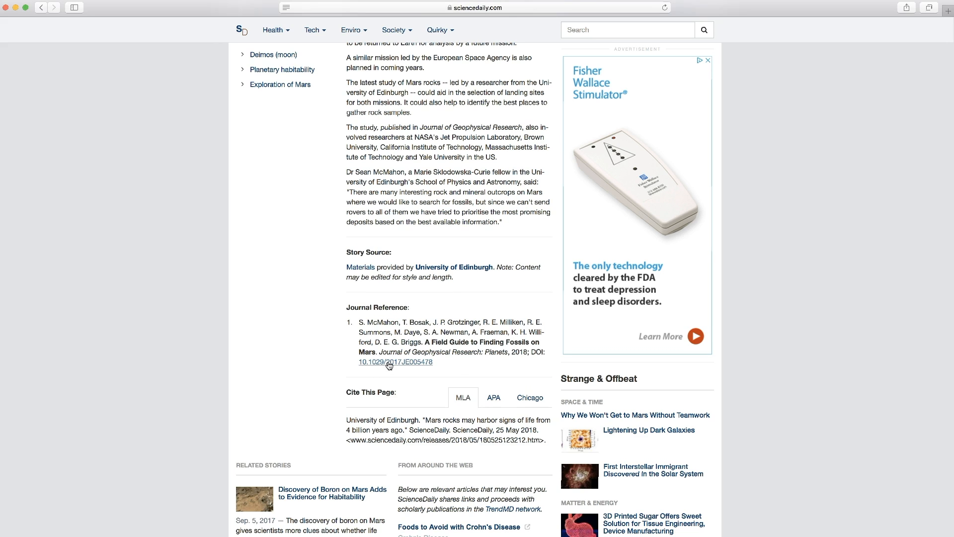
Step: Follow the story's DOI to 'A Field Guide to Finding Fossils on Mars' on Wiley Online Library
{"action": "left_click", "coordinate": [396, 362]}
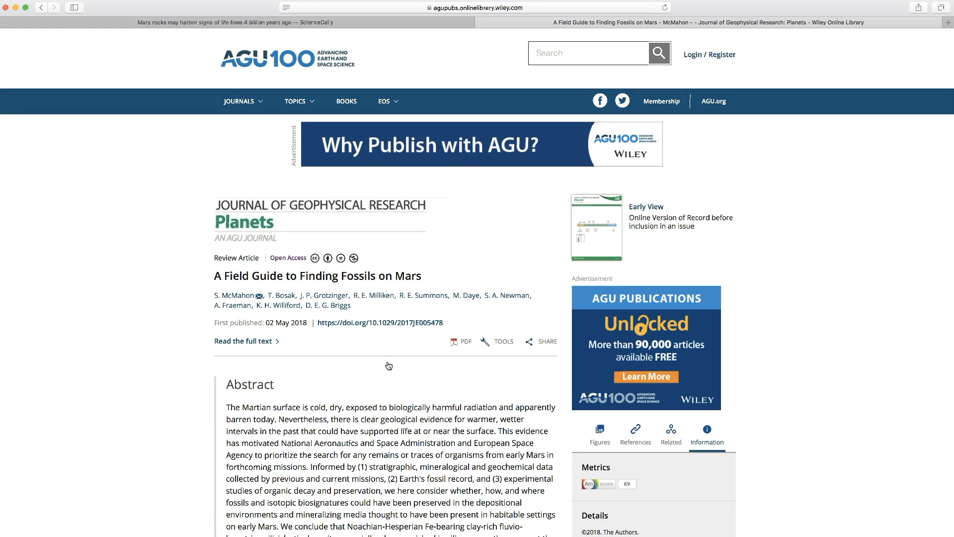
{"action": "scroll", "scroll_direction": "down", "scroll_amount": 3}
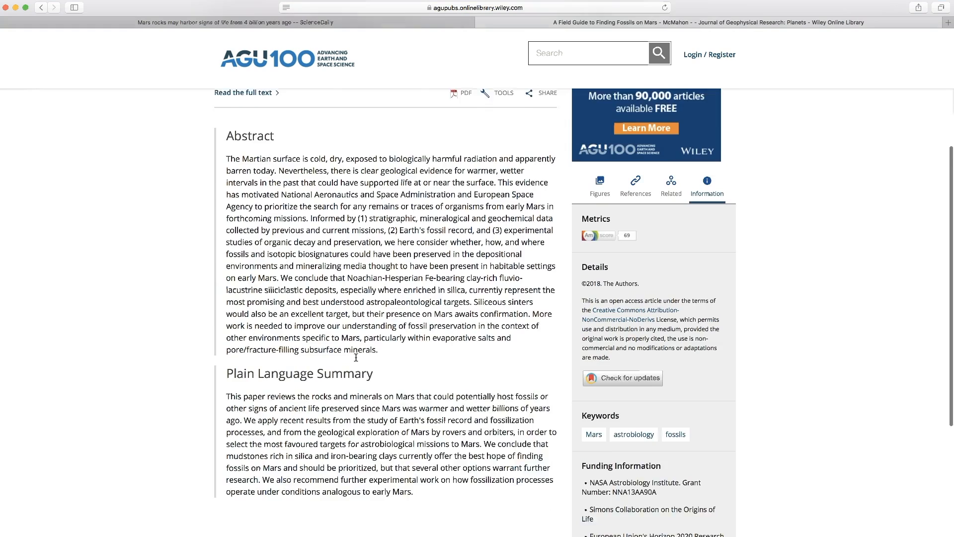
{"action": "scroll", "scroll_direction": "up", "scroll_amount": 3}
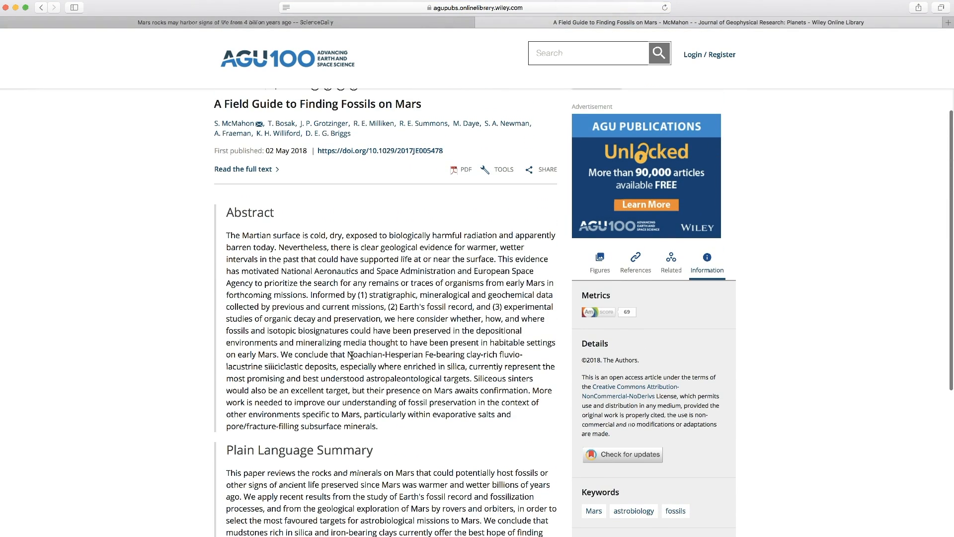
{"action": "scroll", "scroll_direction": "up", "scroll_amount": 3}
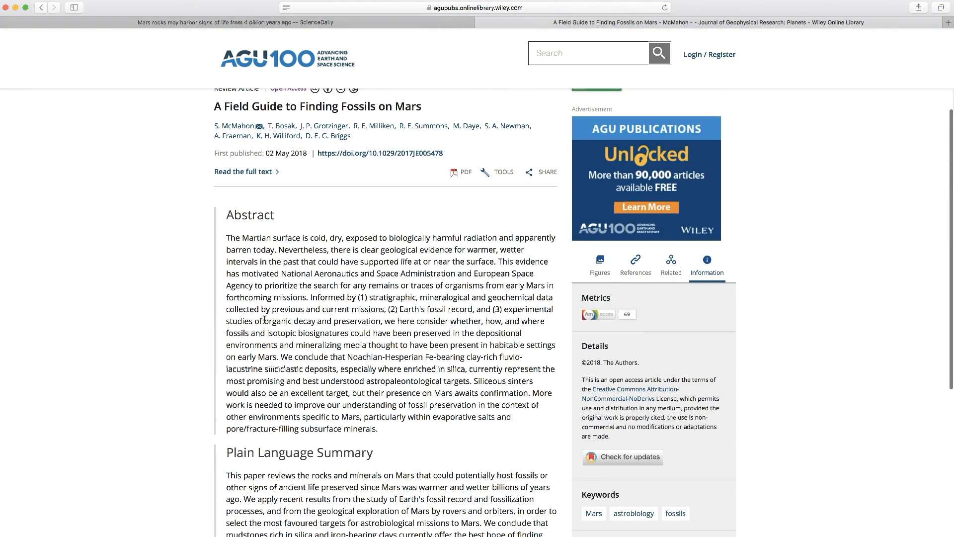
{"action": "scroll", "scroll_direction": "up", "scroll_amount": 3}
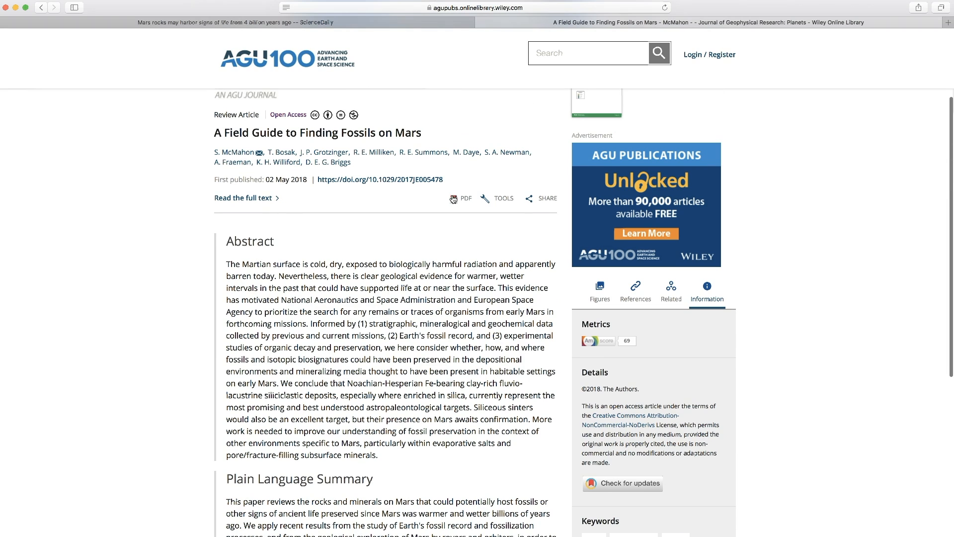
{"action": "mouse_move", "coordinate": [456, 198]}
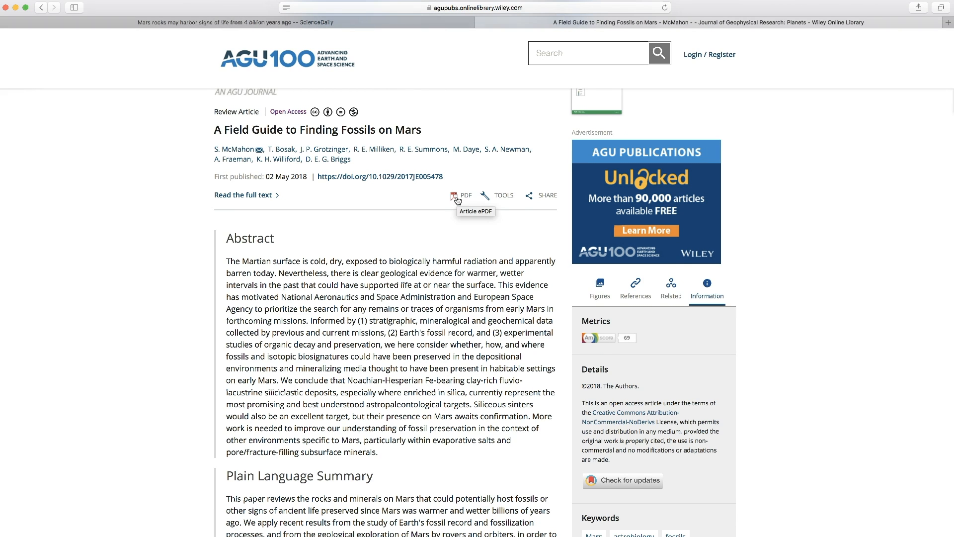
Step: Open the article's full-text ePDF from the PDF link beside Tools
{"action": "left_click", "coordinate": [466, 196]}
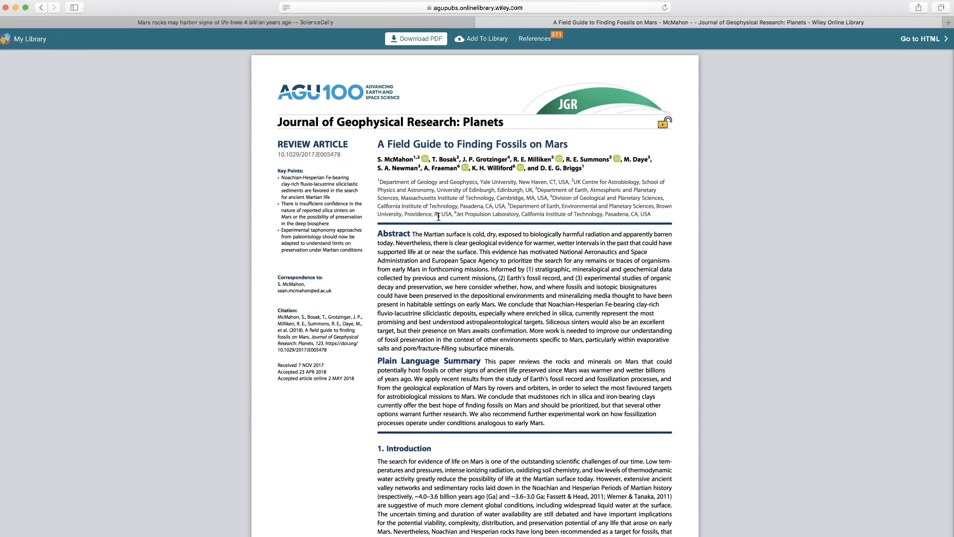
{"action": "mouse_move", "coordinate": [327, 163]}
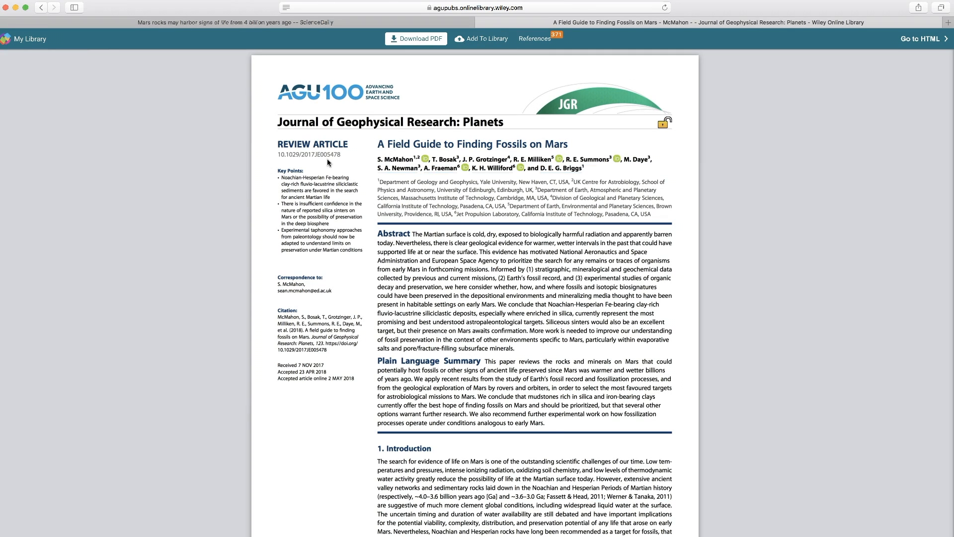
{"action": "mouse_move", "coordinate": [627, 214]}
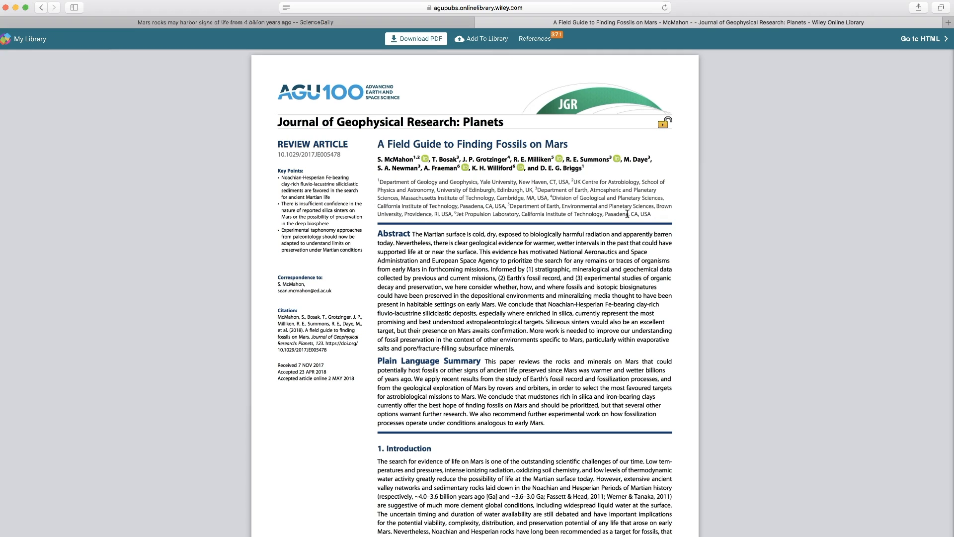
Step: Page through the ePDF from the introduction past Figure 1 and Table 1 to the References on page 18
{"action": "scroll", "scroll_direction": "down", "scroll_amount": 3}
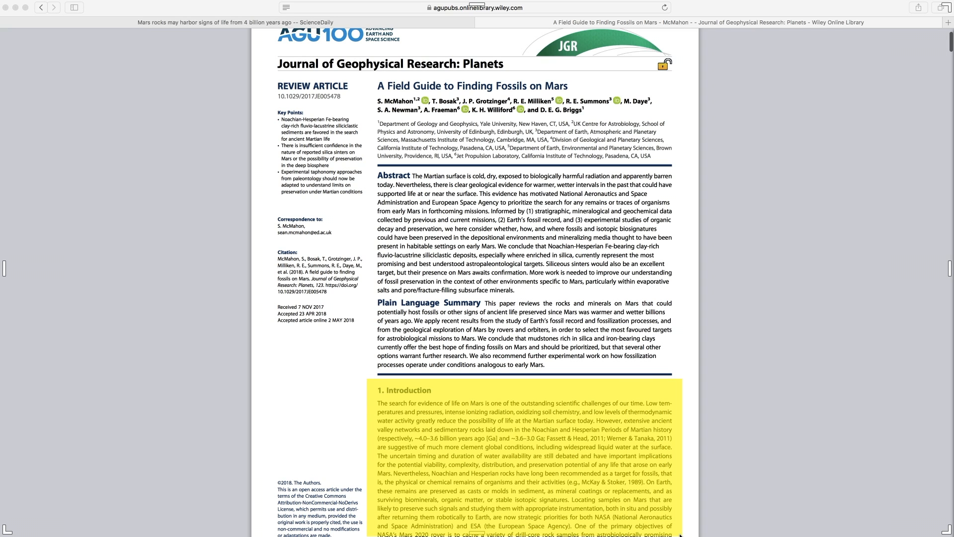
{"action": "scroll", "scroll_direction": "down", "scroll_amount": 3}
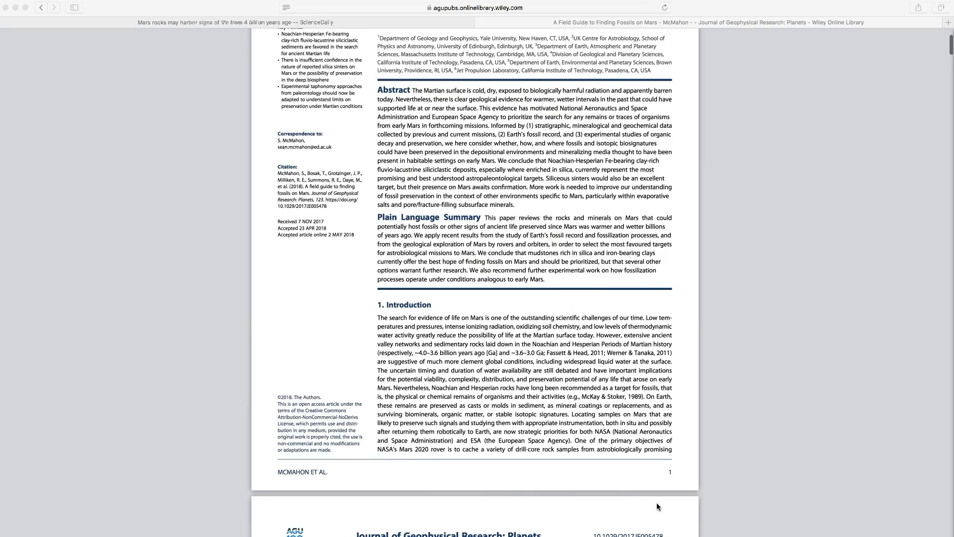
{"action": "scroll", "scroll_direction": "down", "scroll_amount": 3}
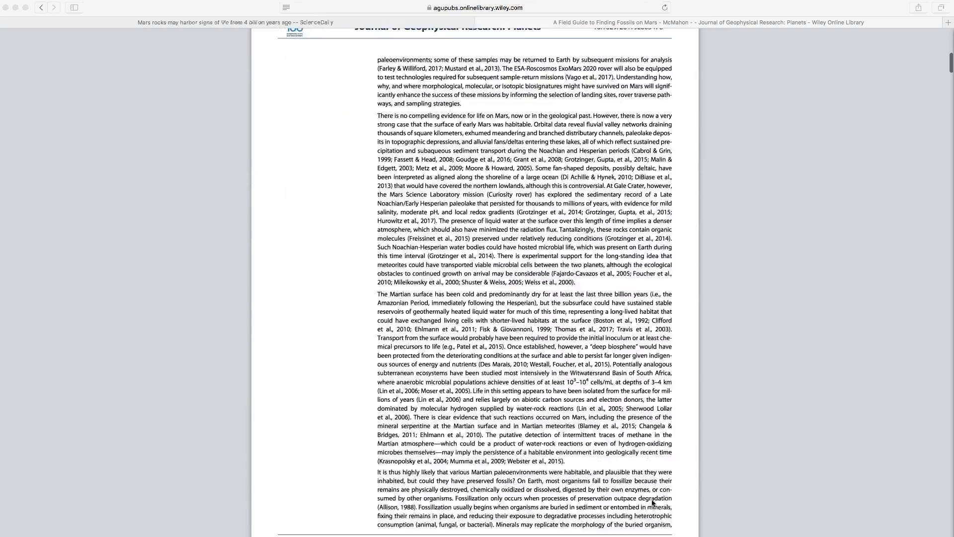
{"action": "scroll", "scroll_direction": "down", "scroll_amount": 3}
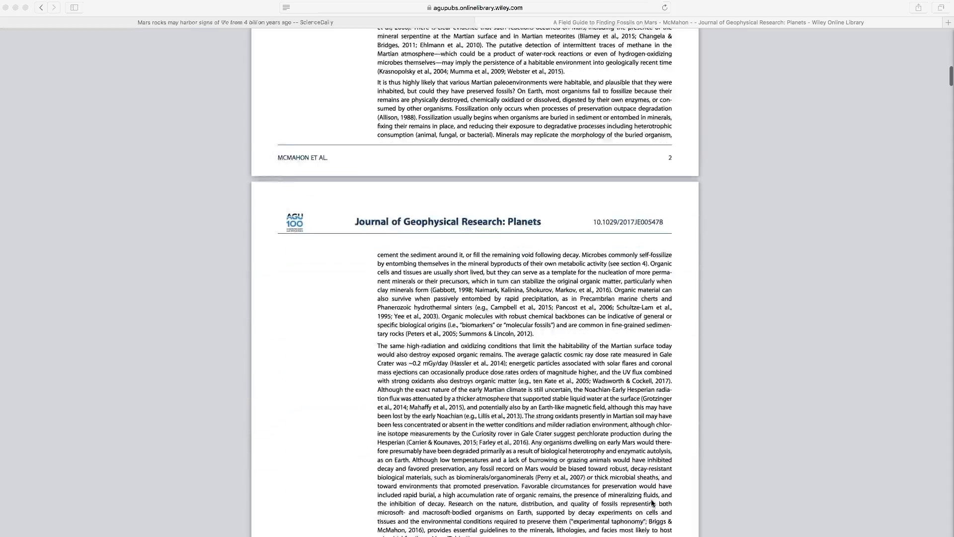
{"action": "scroll", "scroll_direction": "down", "scroll_amount": 3}
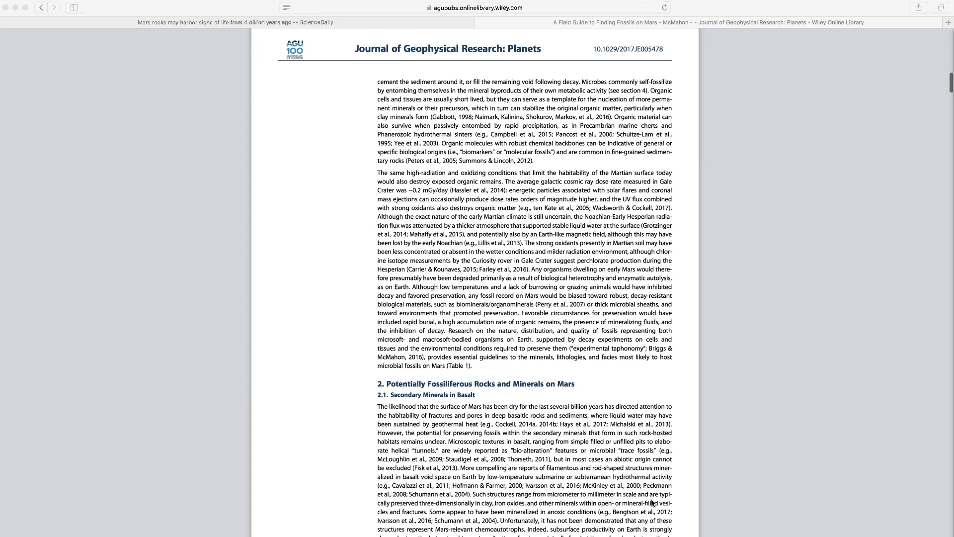
{"action": "scroll", "scroll_direction": "down", "scroll_amount": 3}
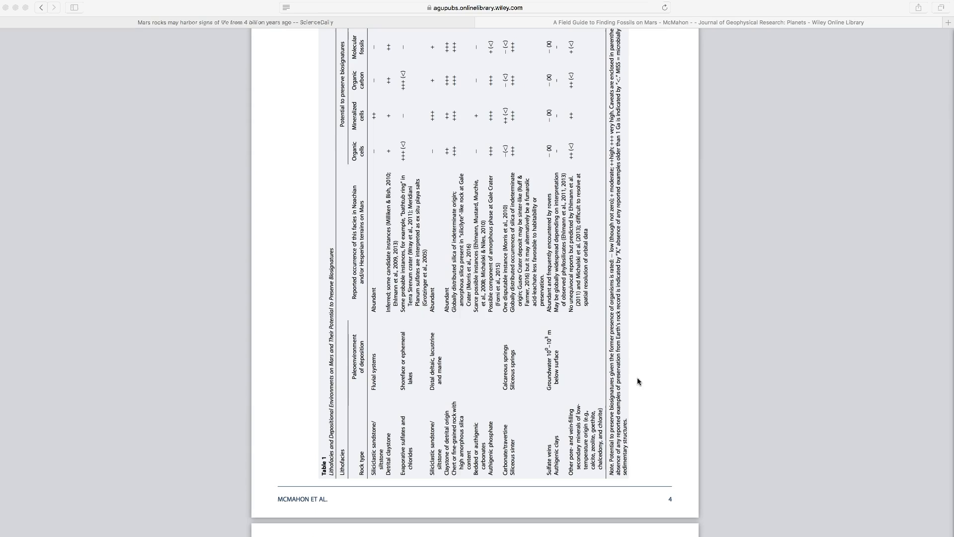
{"action": "scroll", "scroll_direction": "down", "scroll_amount": 3}
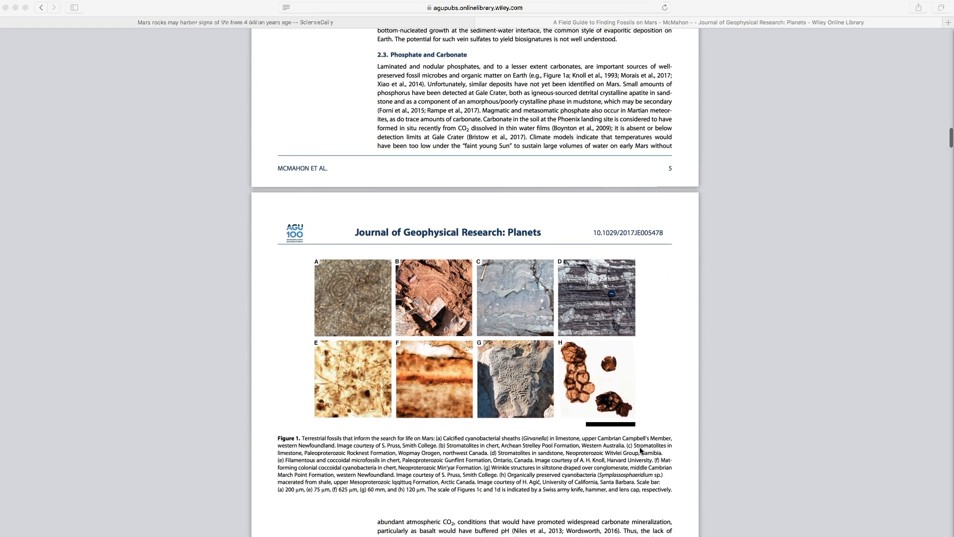
{"action": "scroll", "scroll_direction": "down", "scroll_amount": 3}
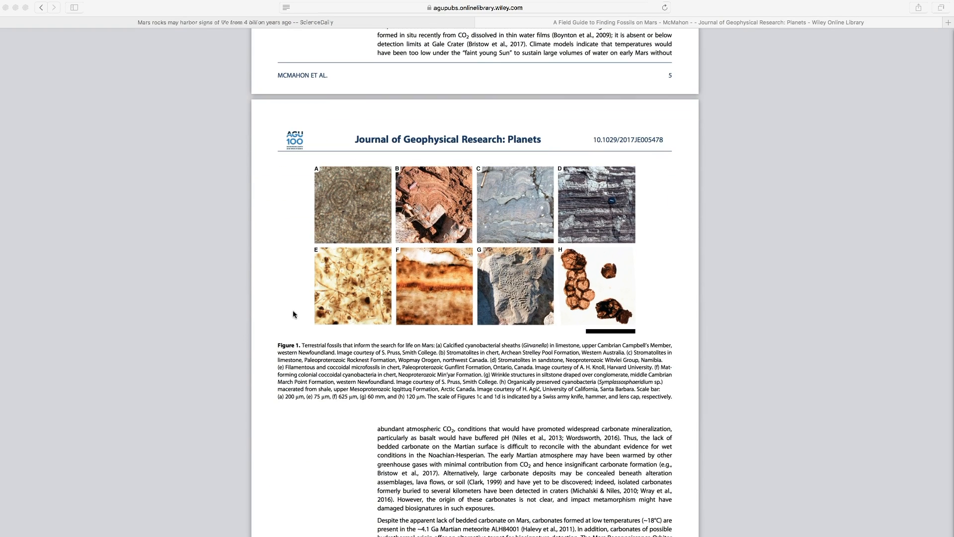
{"action": "mouse_move", "coordinate": [591, 348]}
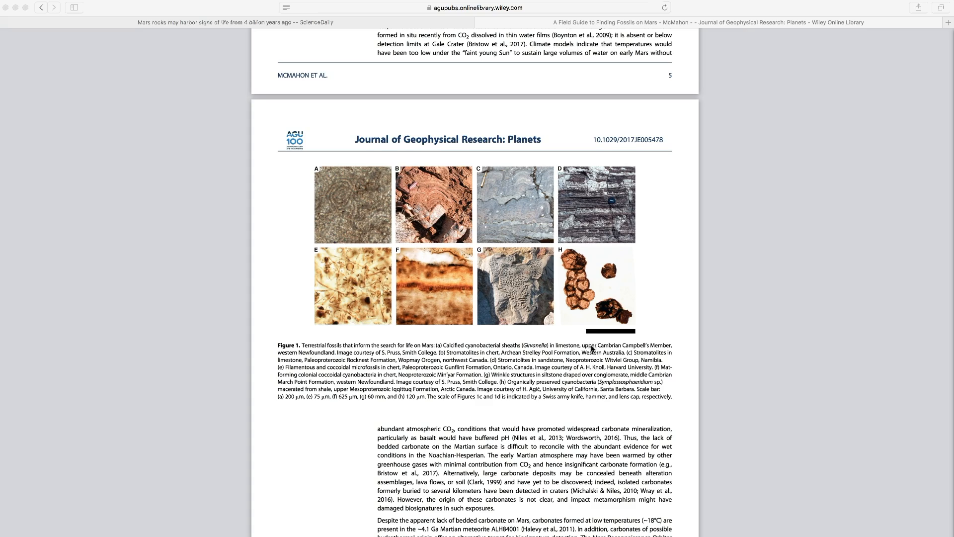
{"action": "scroll", "scroll_direction": "down", "scroll_amount": 3}
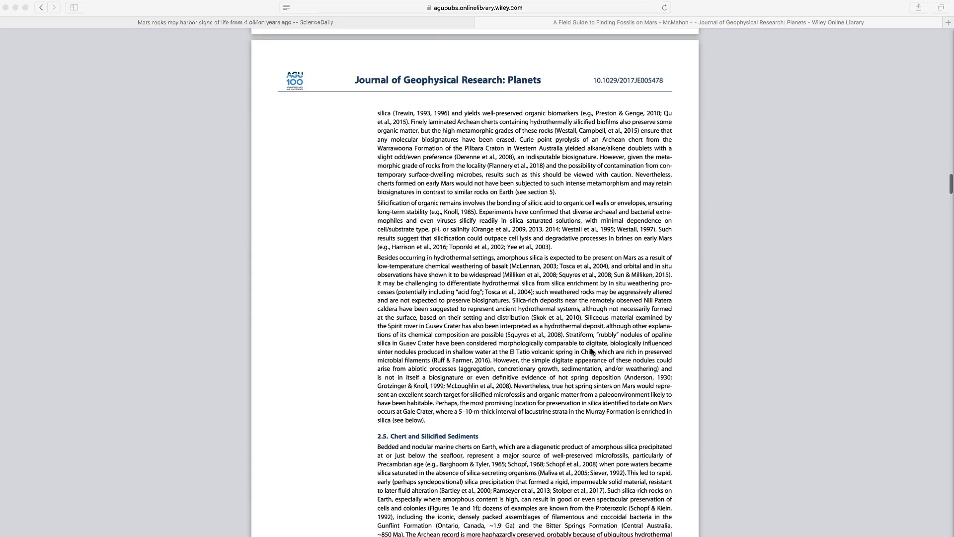
{"action": "scroll", "scroll_direction": "down", "scroll_amount": 3}
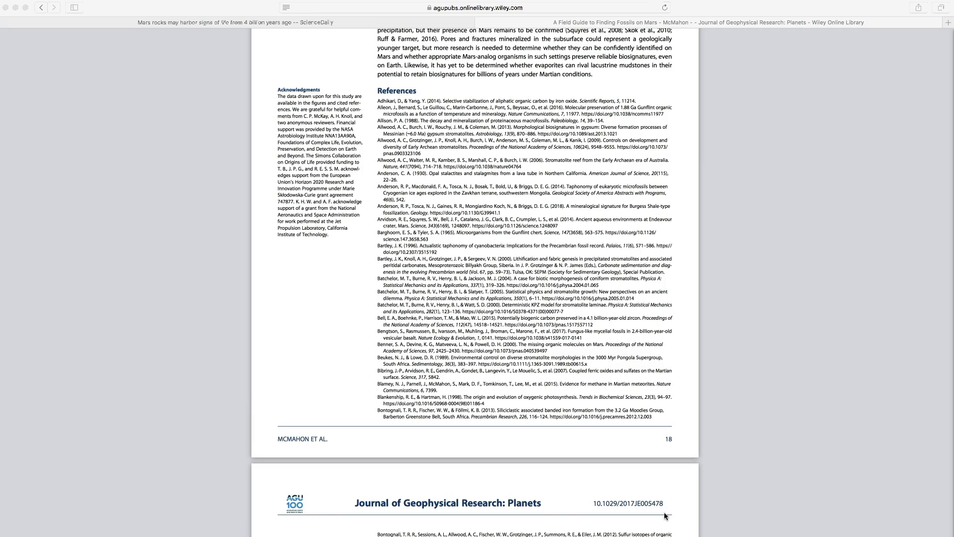
{"action": "scroll", "scroll_direction": "down", "scroll_amount": 3}
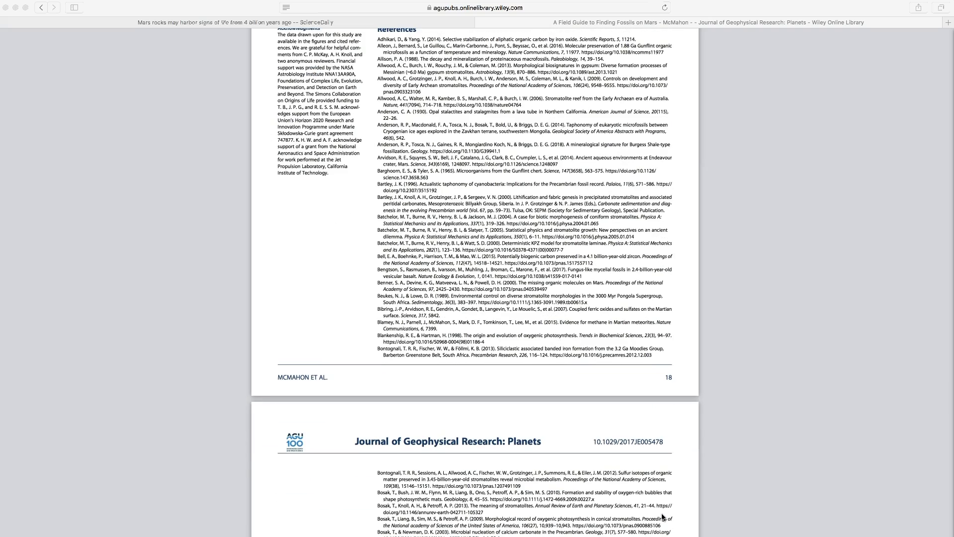
{"action": "scroll", "scroll_direction": "down", "scroll_amount": 3}
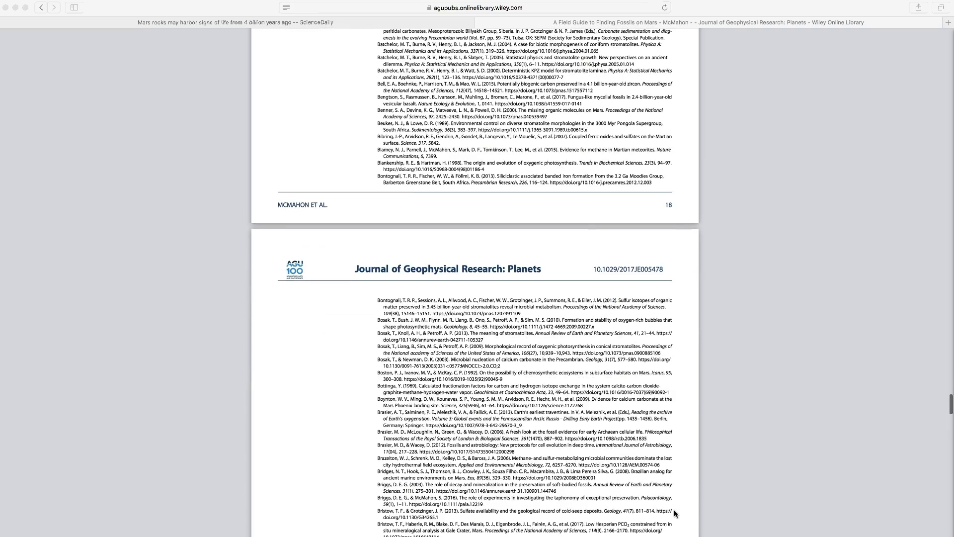
{"action": "scroll", "scroll_direction": "down", "scroll_amount": 3}
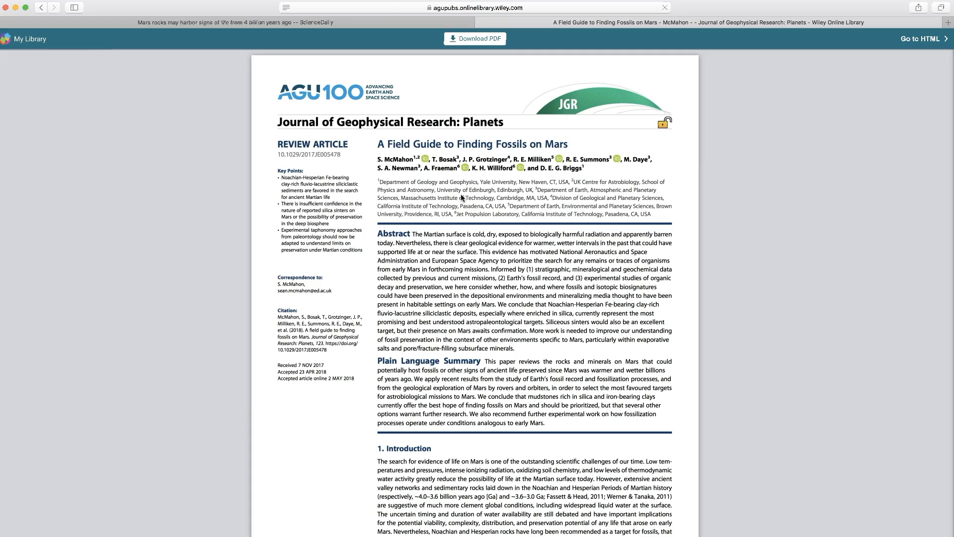
{"action": "scroll", "scroll_direction": "down", "scroll_amount": 3}
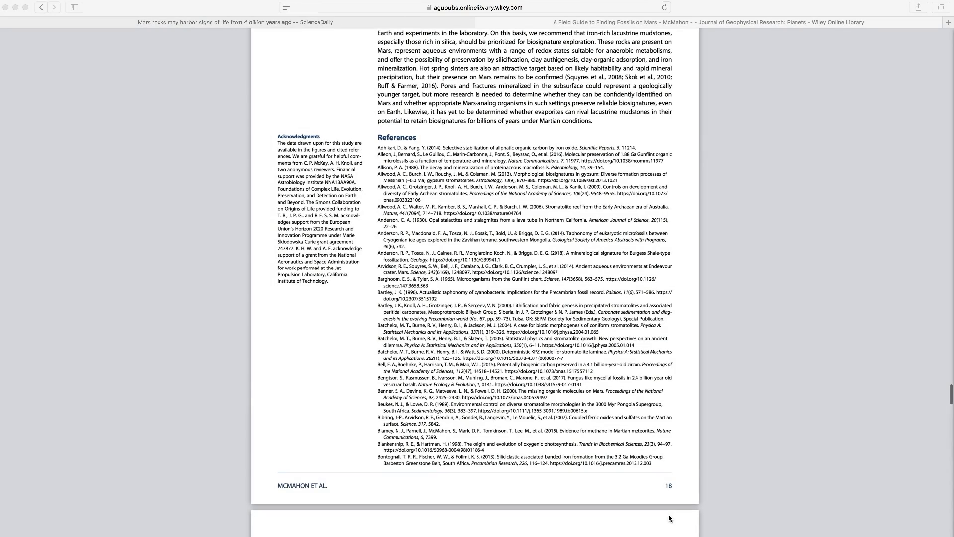